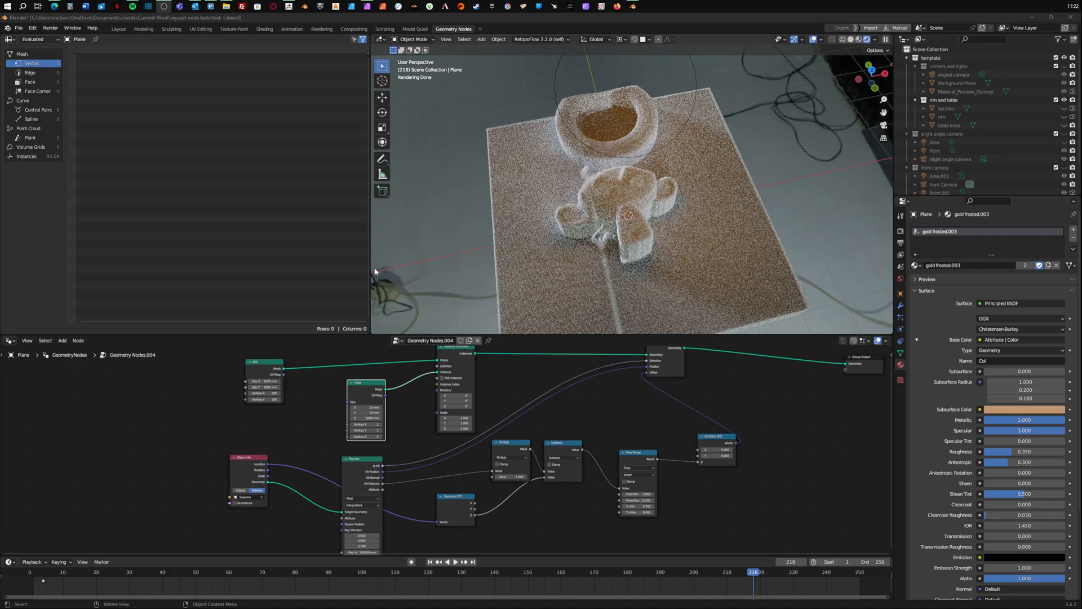
pyautogui.moveTo(377, 272)
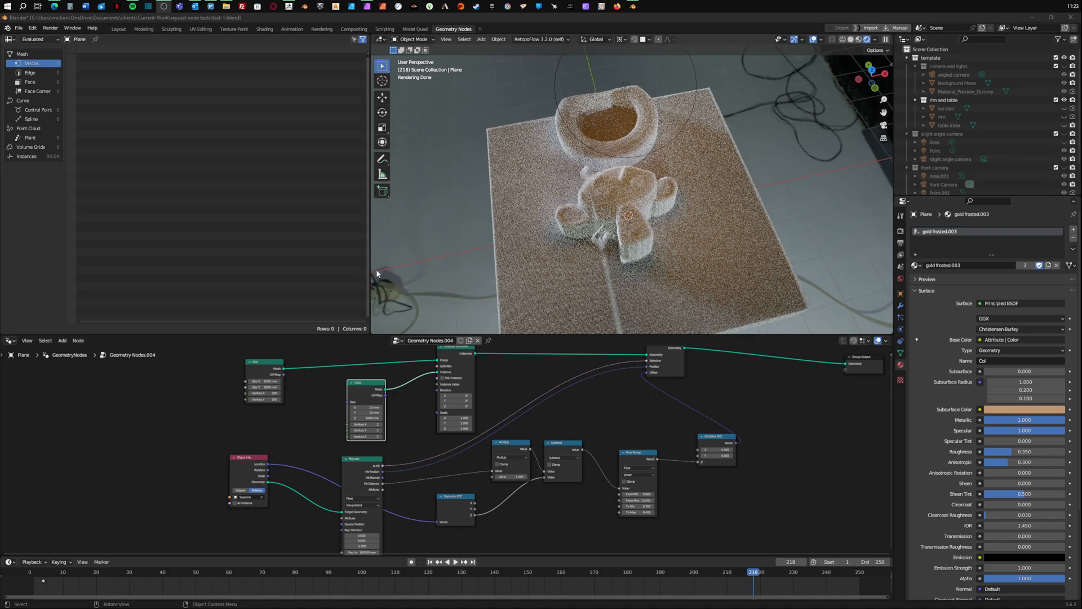
pyautogui.moveTo(623, 311)
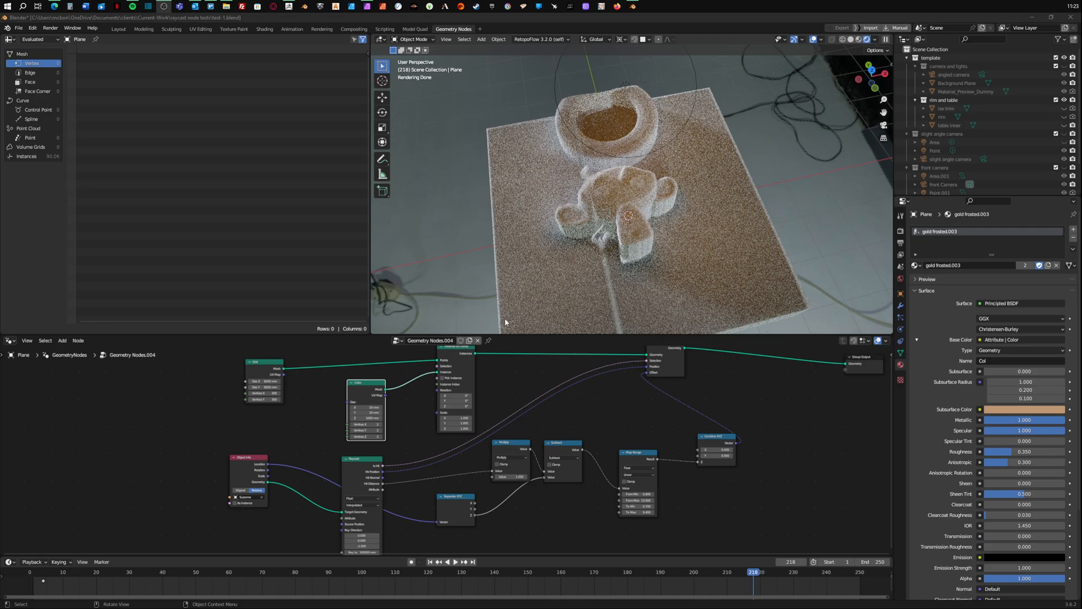
pyautogui.moveTo(340, 266)
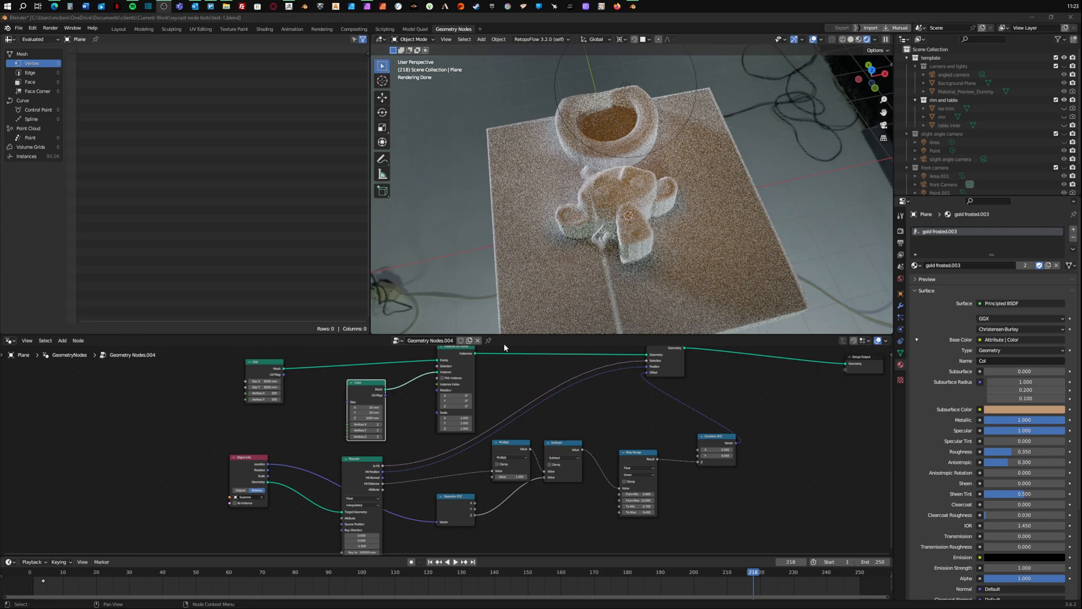
pyautogui.moveTo(506, 347)
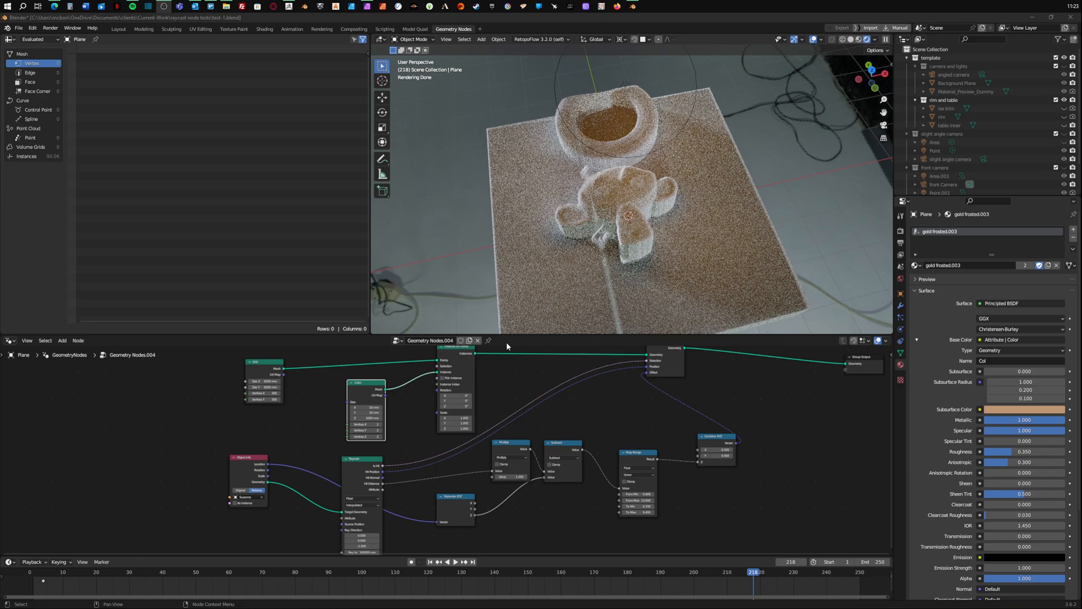
pyautogui.moveTo(552, 351)
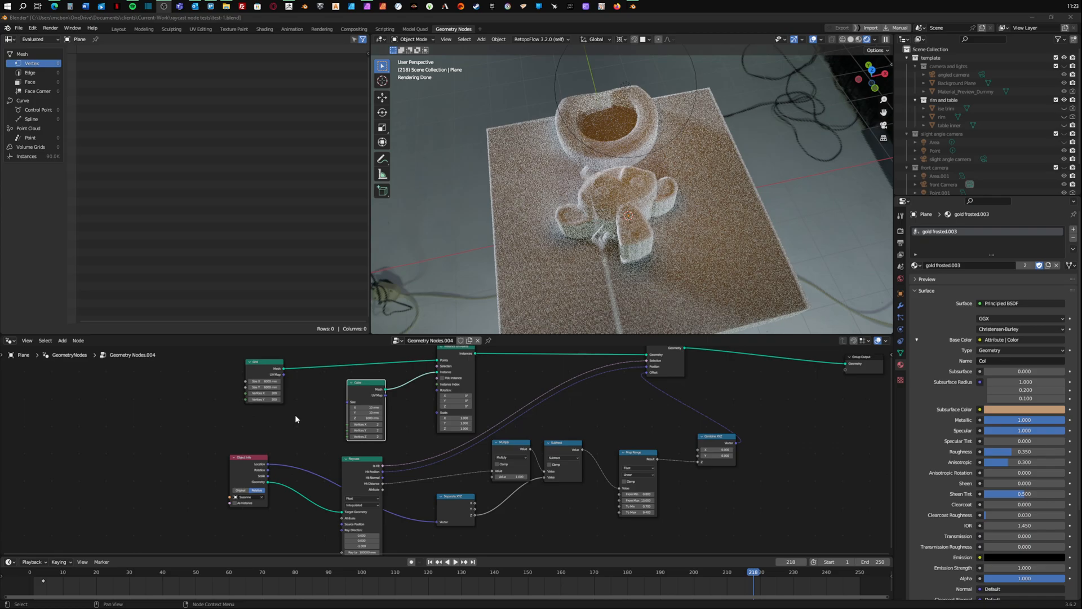
pyautogui.moveTo(305, 417)
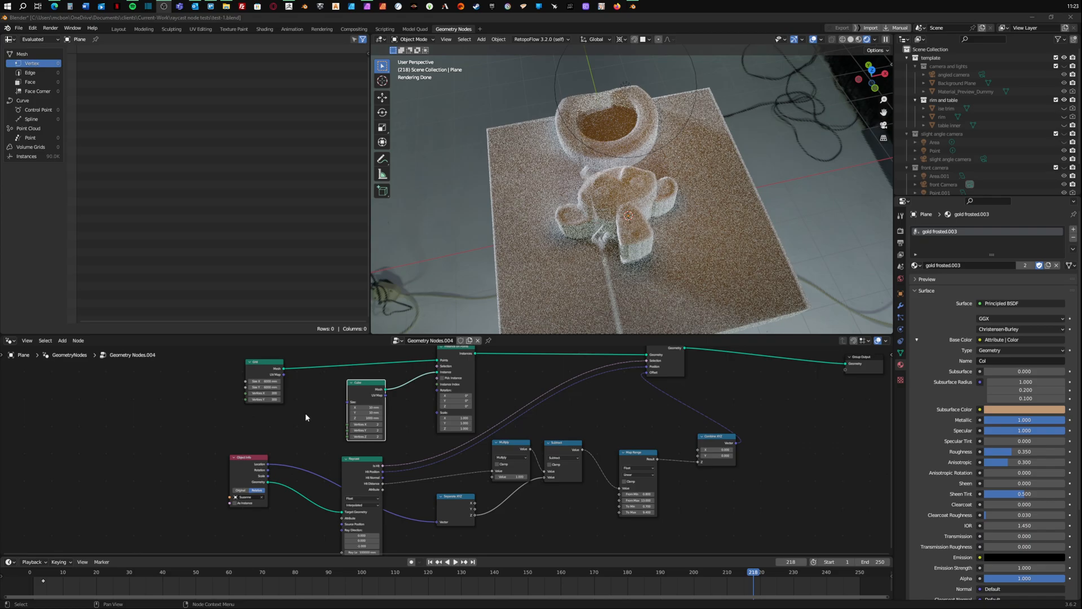
pyautogui.moveTo(494, 411)
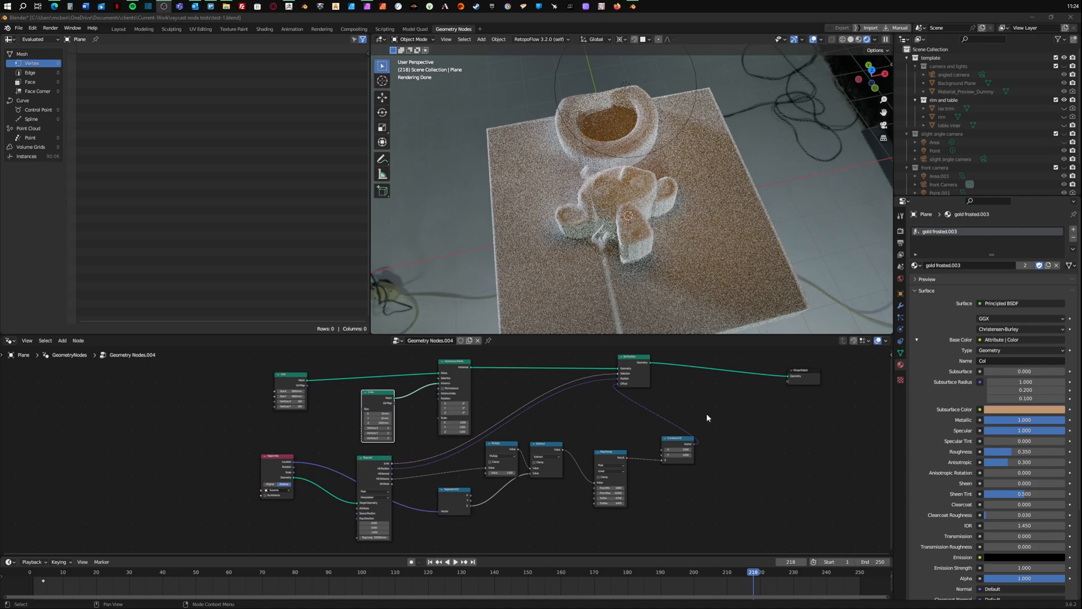
pyautogui.moveTo(720, 434)
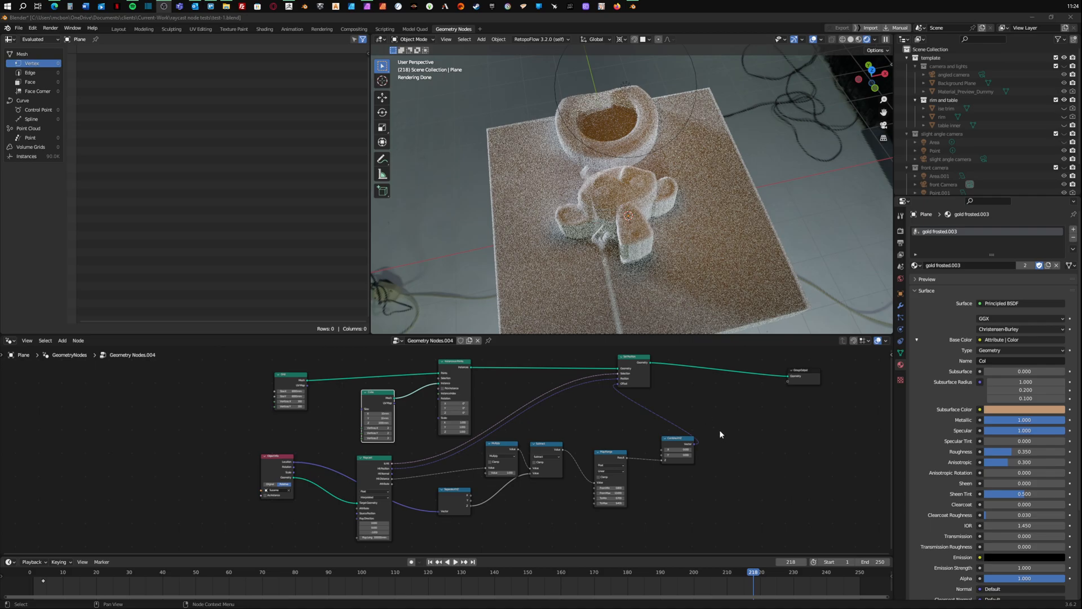
pyautogui.moveTo(699, 424)
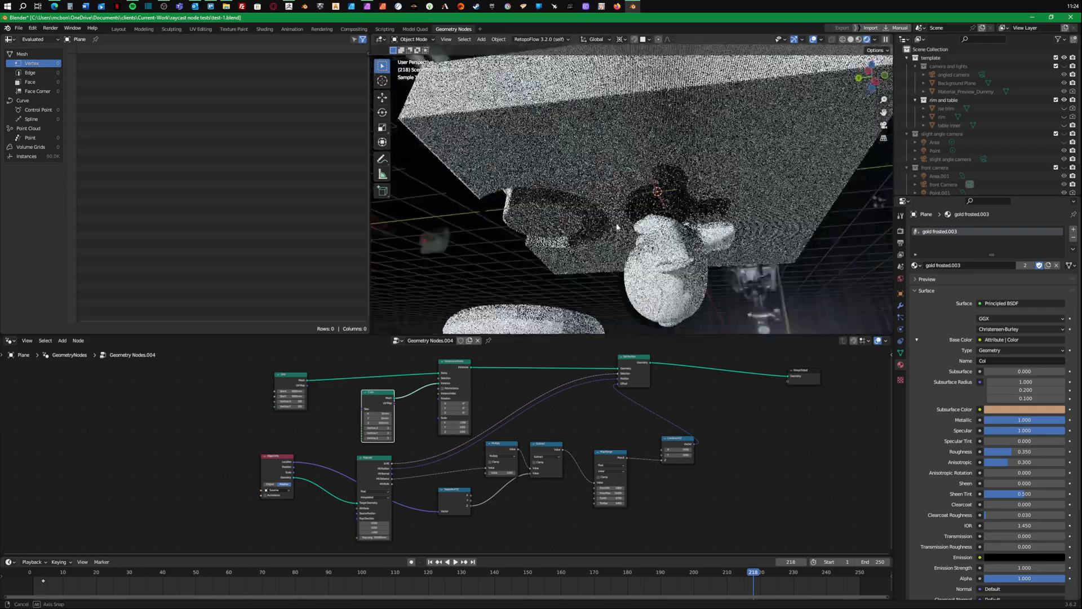
# Step: Orbit the viewport to look underneath the relief block
pyautogui.moveTo(621, 193); pyautogui.dragTo(642, 200)
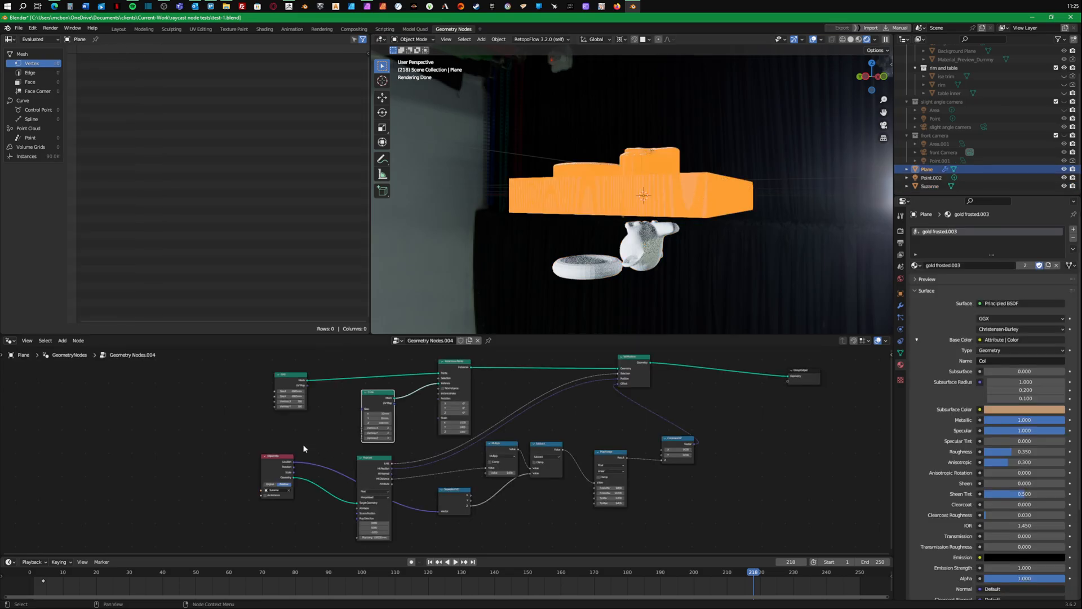
pyautogui.moveTo(686, 420)
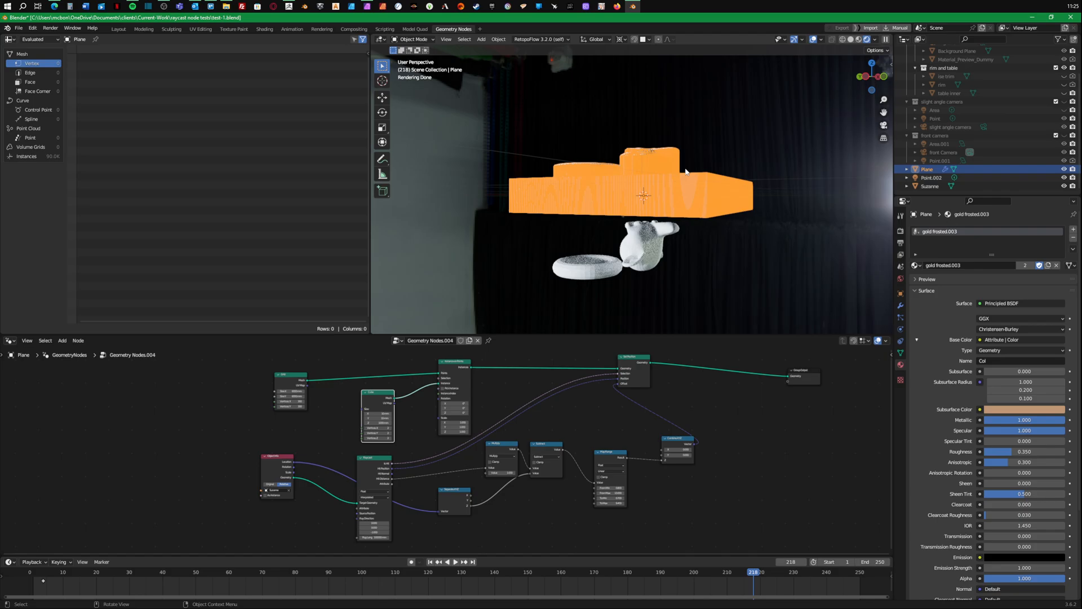
pyautogui.moveTo(691, 236)
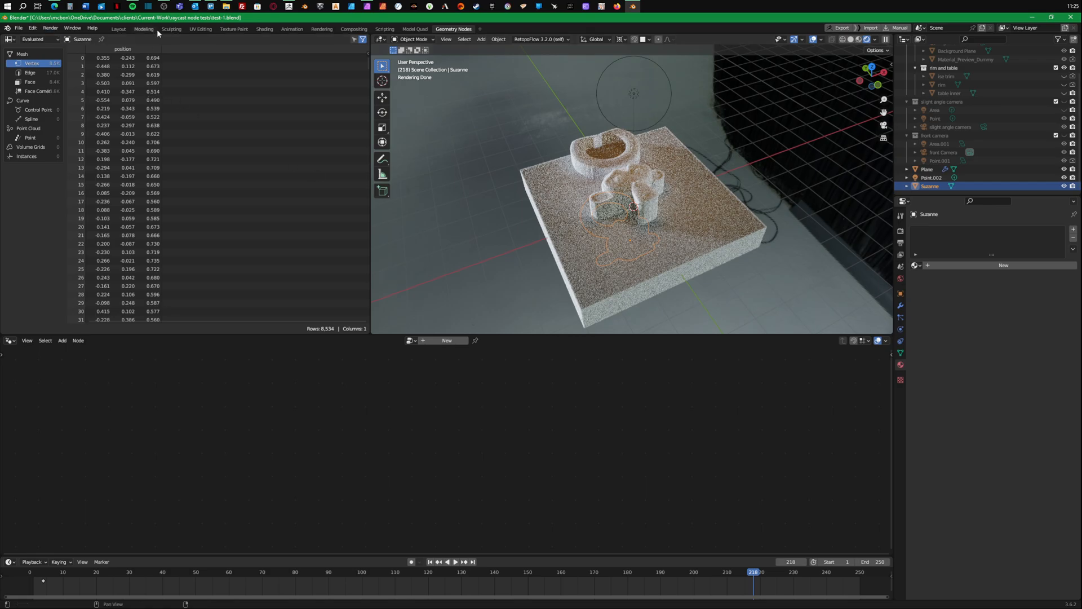
# Step: Switch to the Layout workspace to work on Suzanne under the block
pyautogui.click(118, 28)
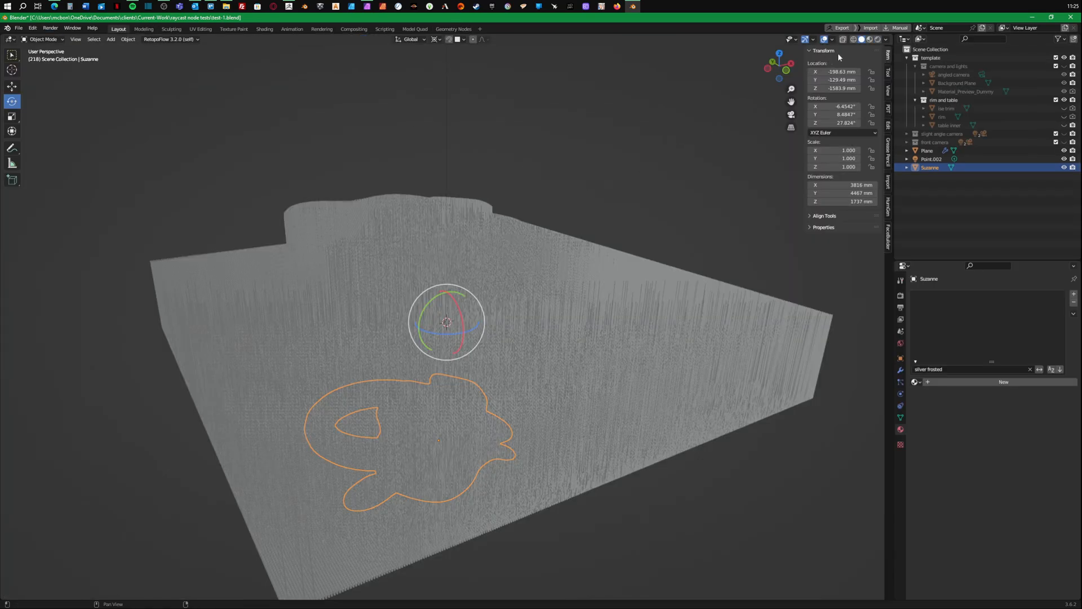
pyautogui.click(869, 40)
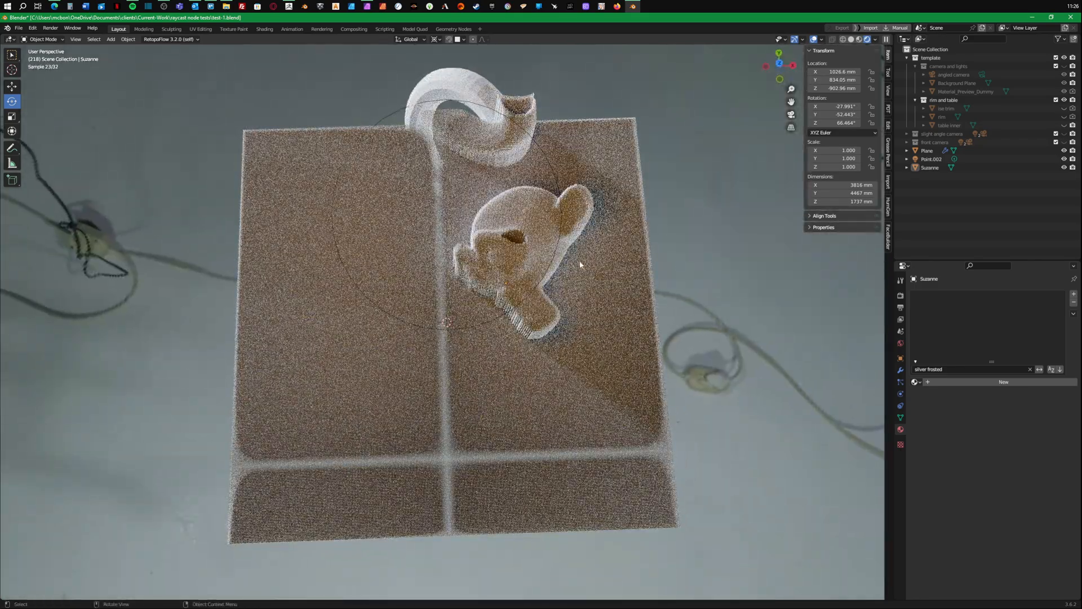
# Step: Select Suzanne beneath the block and confirm a new free rotation
pyautogui.moveTo(580, 265); pyautogui.dragTo(657, 237)
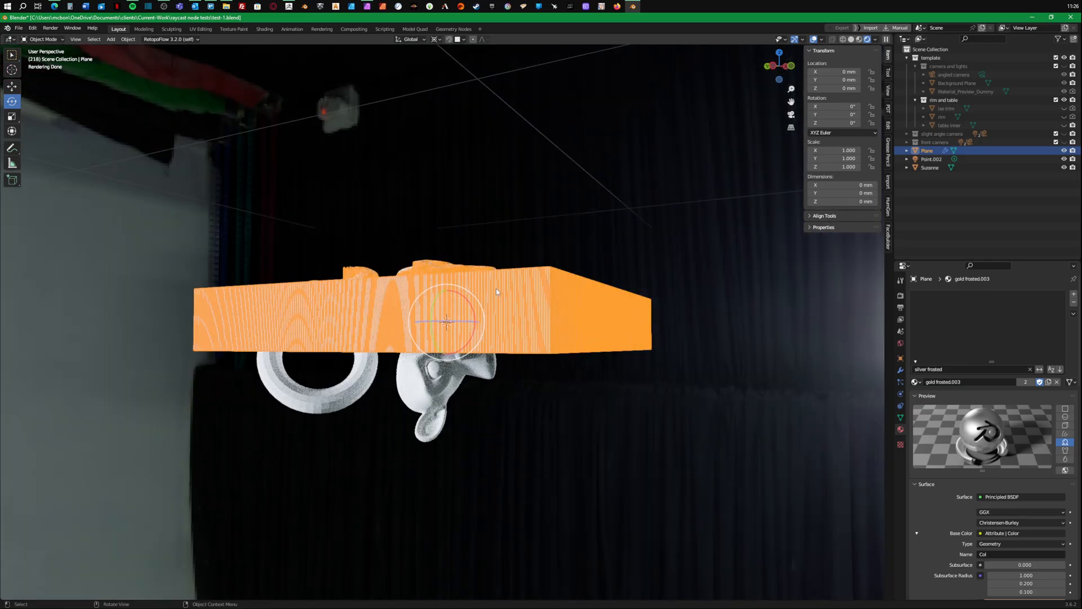
pyautogui.click(930, 168)
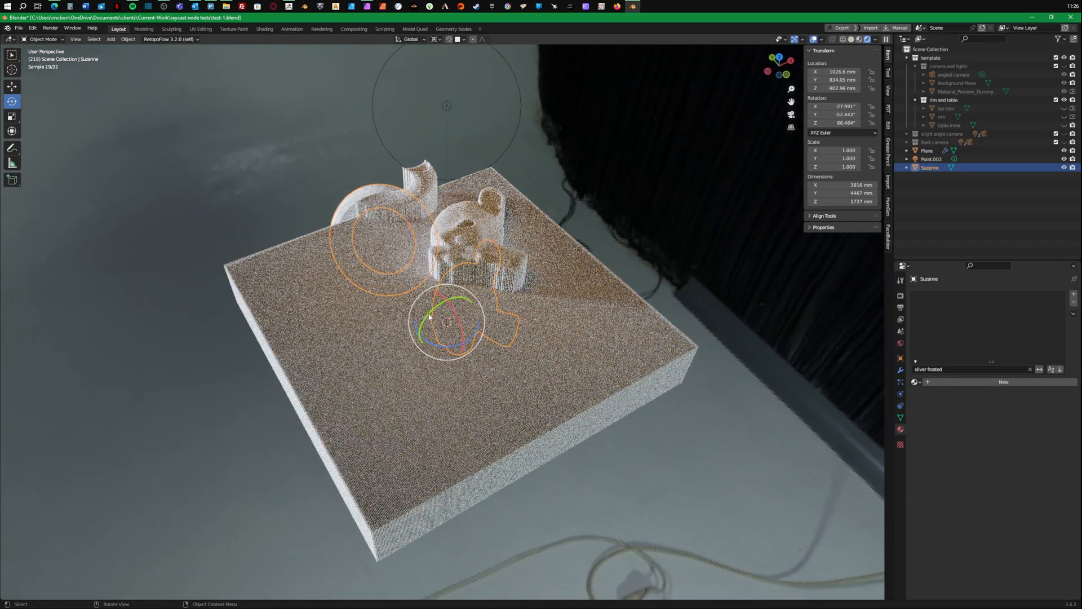
pyautogui.press('r')
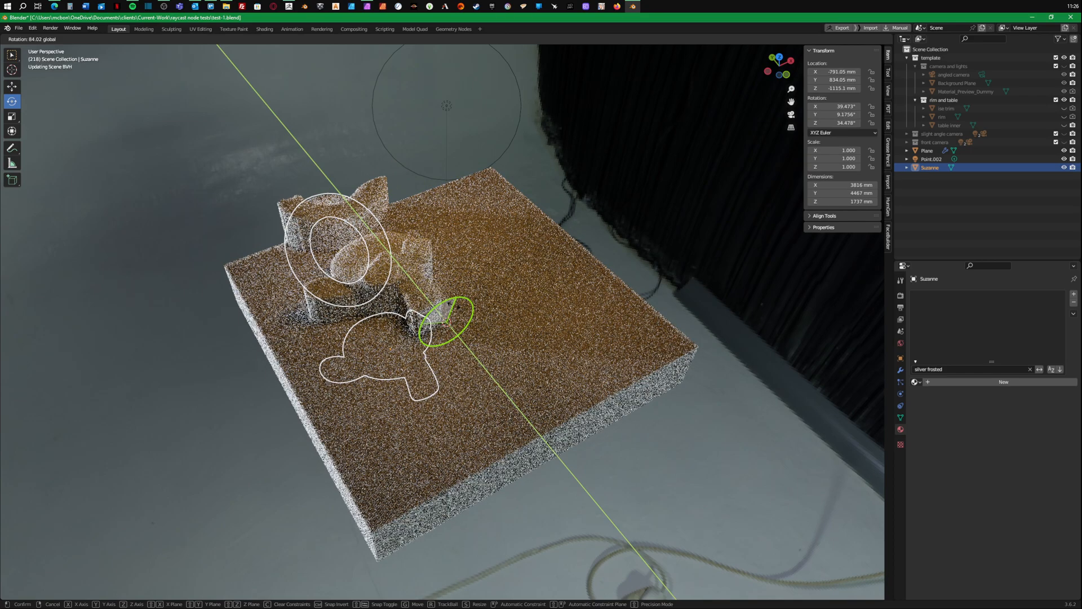
pyautogui.click(451, 310)
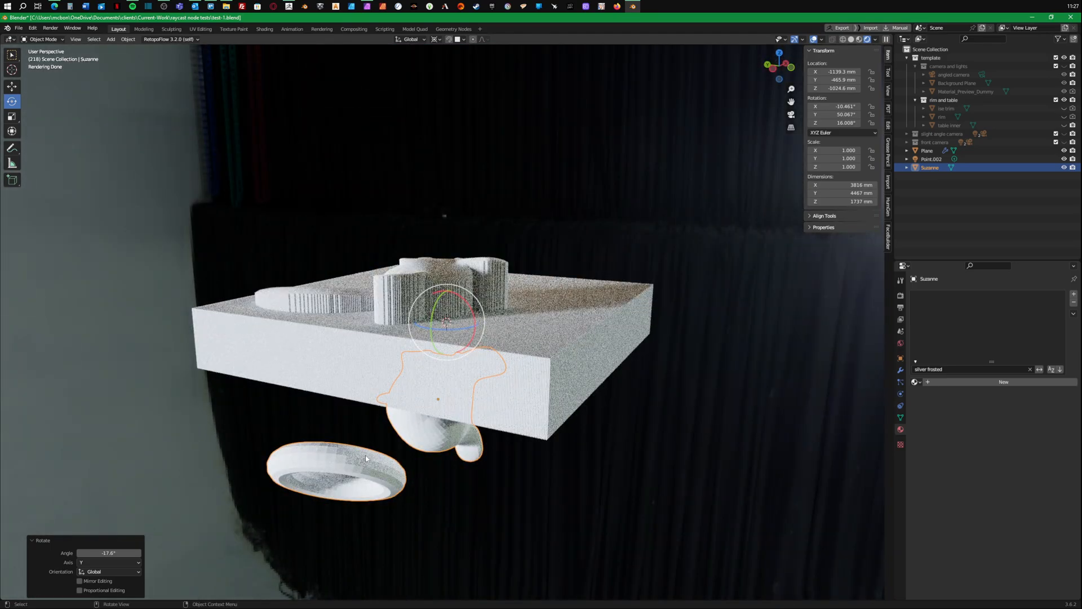
# Step: Enter Edit Mode on the Suzanne and torus mesh and grab the geometry
pyautogui.press('Tab')
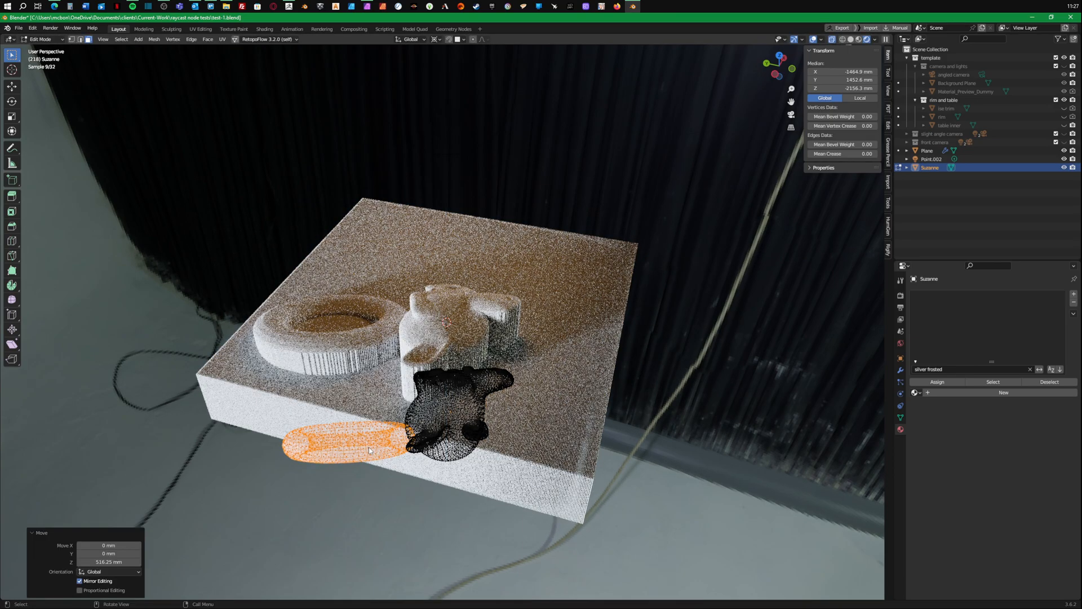
pyautogui.press('g')
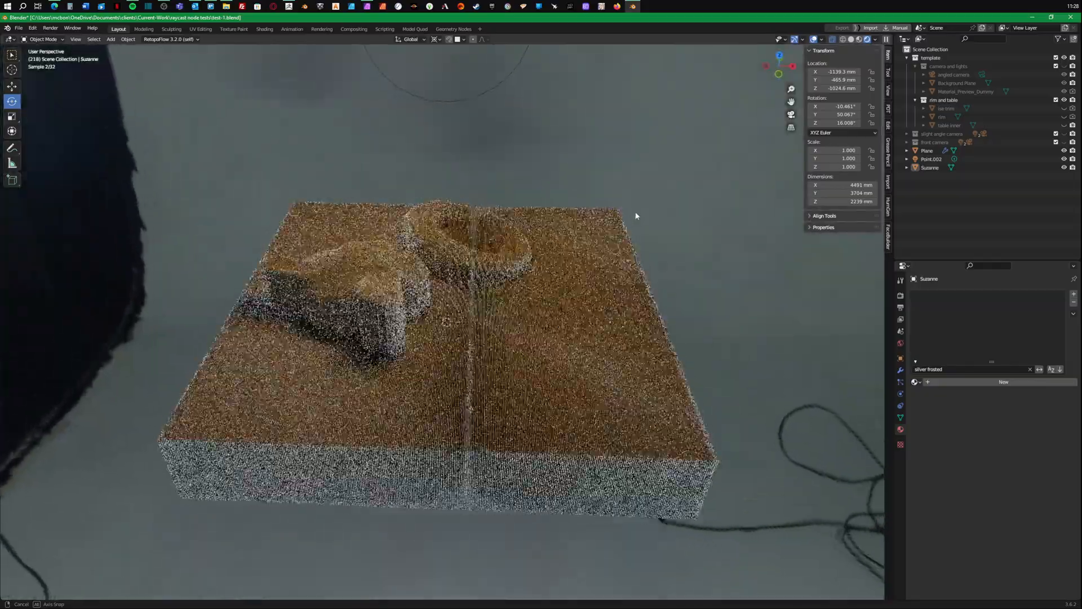
# Step: Orbit around the updated relief and return to the Geometry Nodes workspace
pyautogui.moveTo(636, 215); pyautogui.dragTo(655, 240)
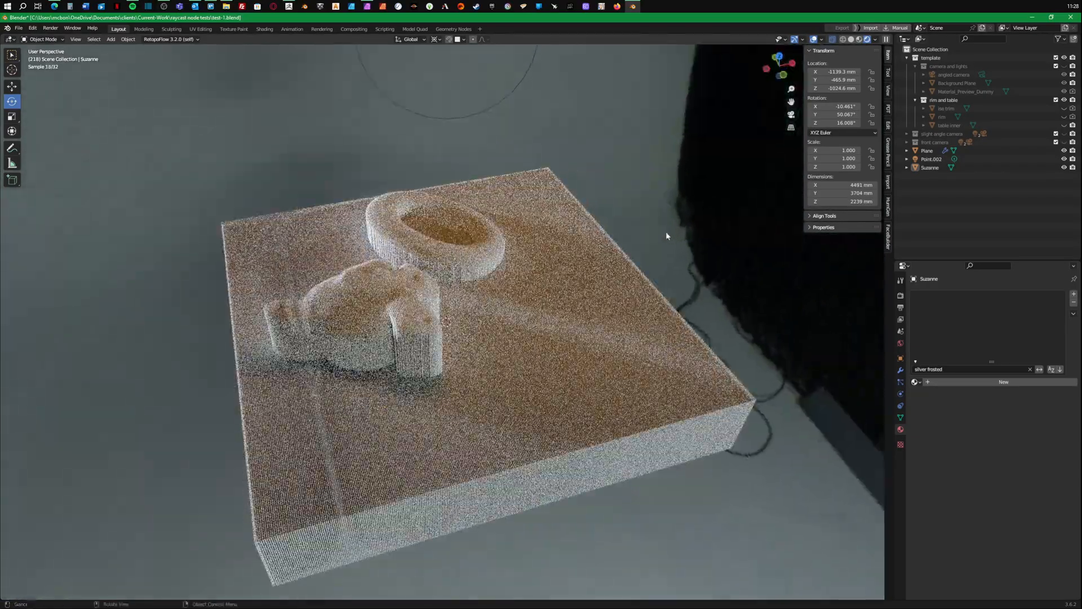
pyautogui.click(453, 29)
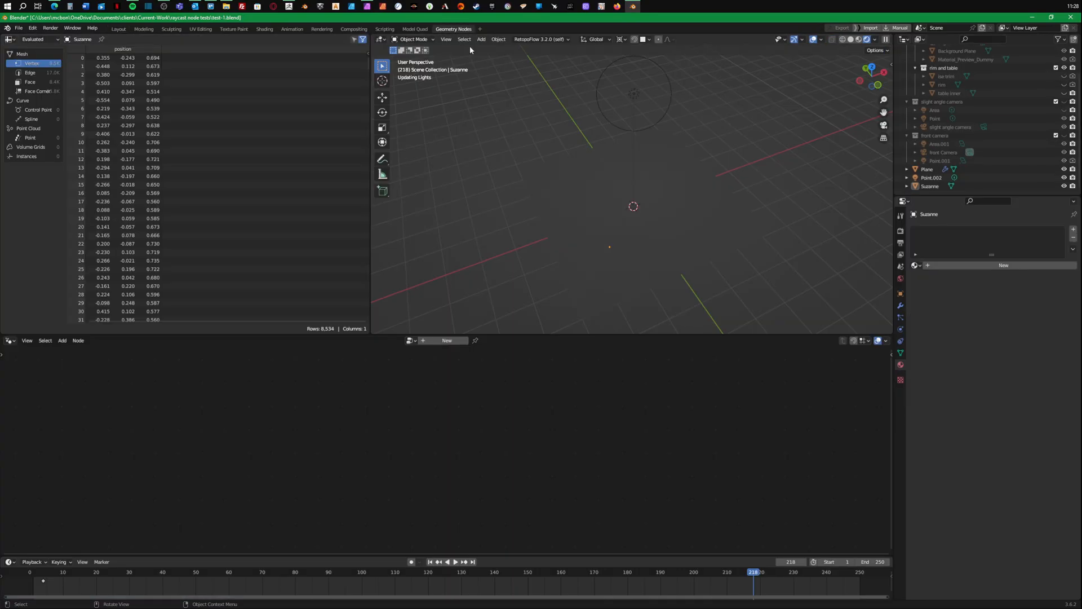